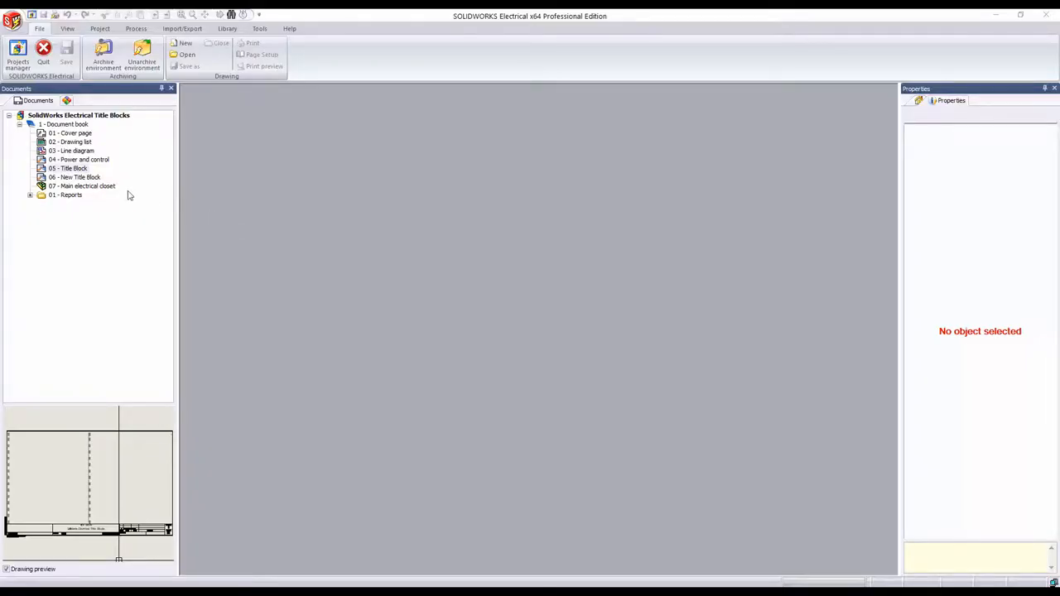
- Open the '05 - Title Block' and '06 - New Title Block' drawings from the Documents tree
double_click(69, 168)
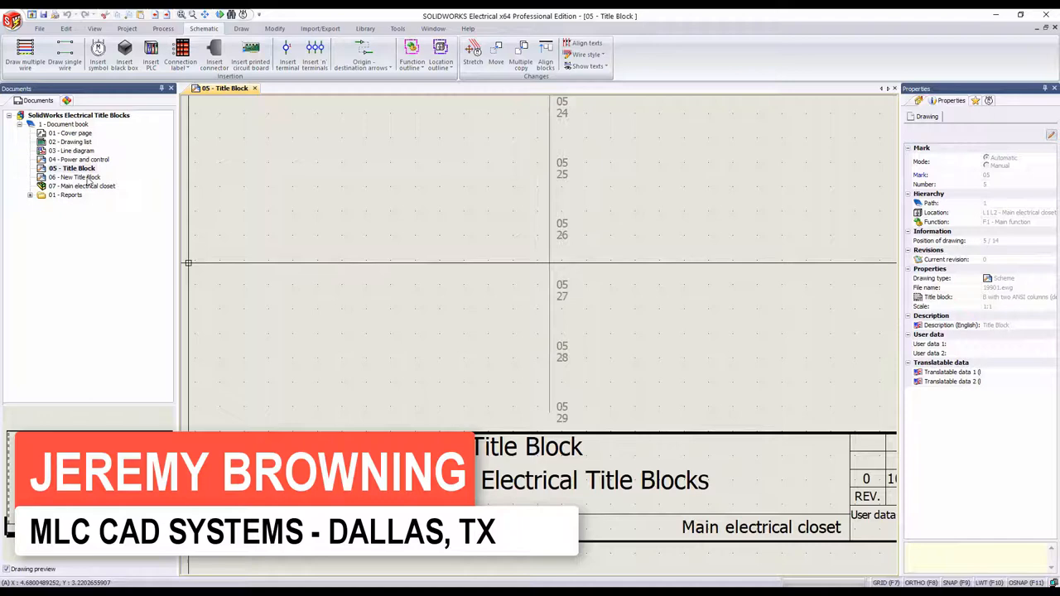
click(79, 177)
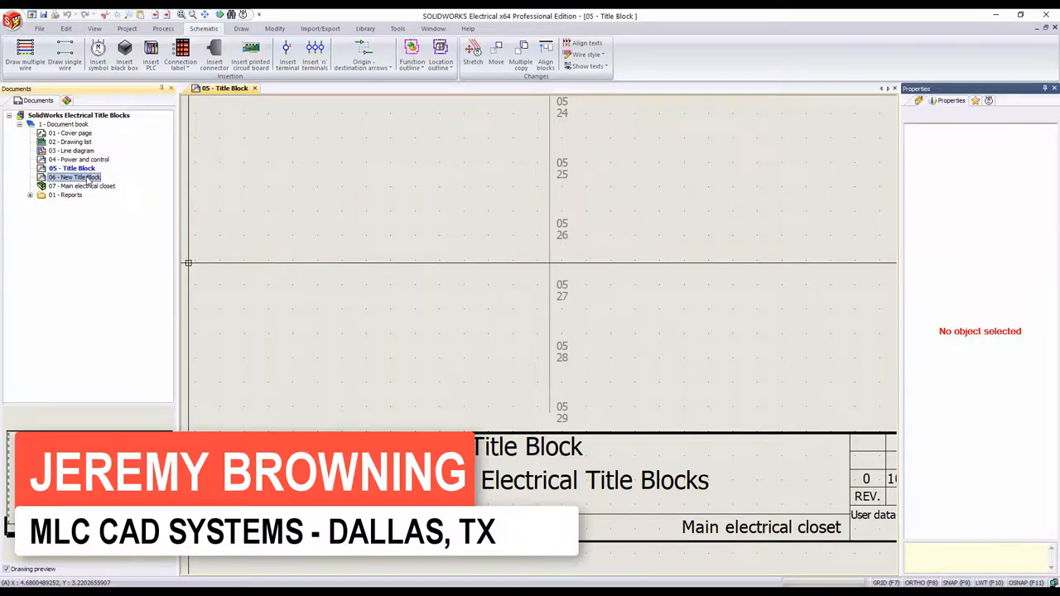
double_click(72, 176)
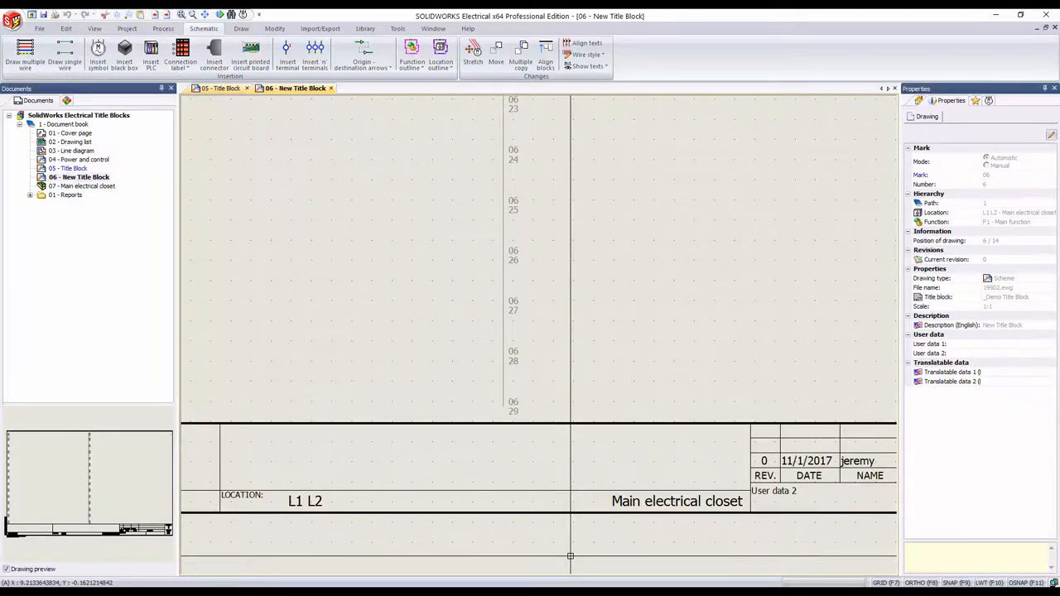
- Open the _Demo Title Block of '06 - New Title Block' for editing
right_click(70, 177)
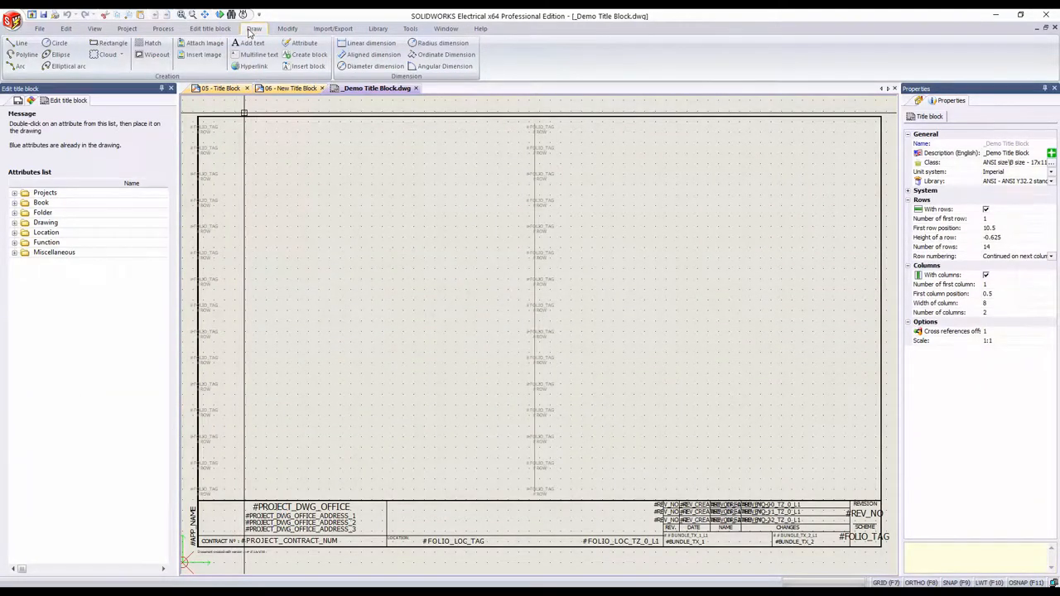
- Insert the MLC_Logo.bmp image into the _Demo Title Block template
click(202, 55)
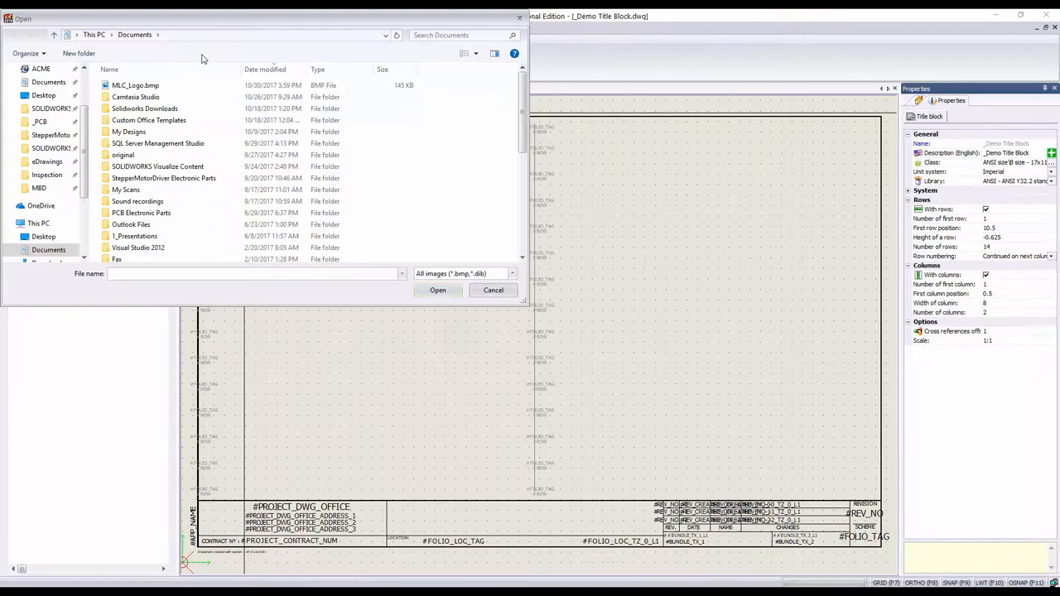
click(437, 290)
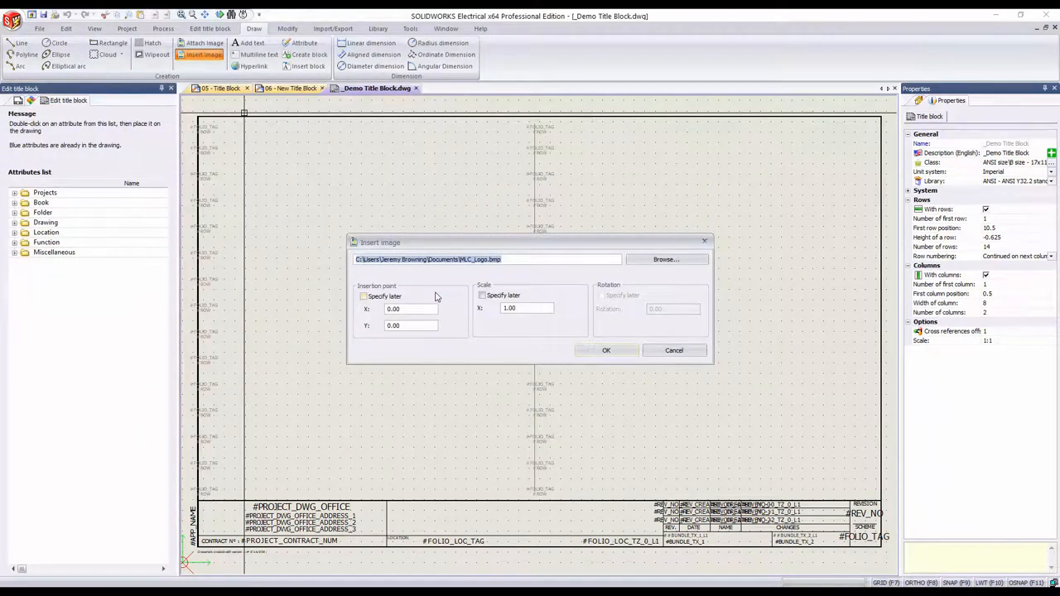
click(605, 351)
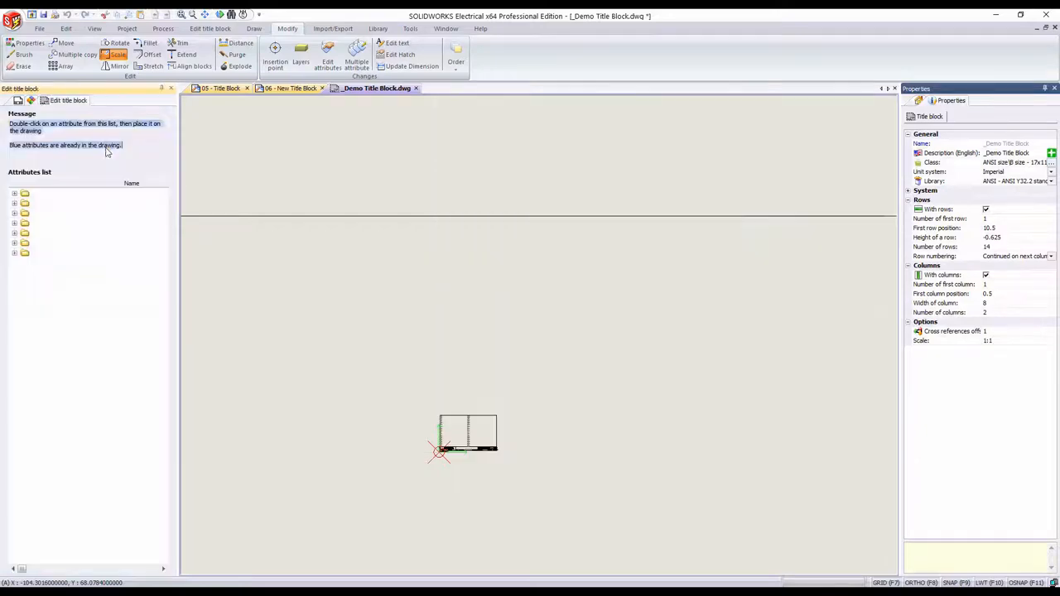
- Scale the MLC logo to fill the cell above the LOCATION field
click(317, 452)
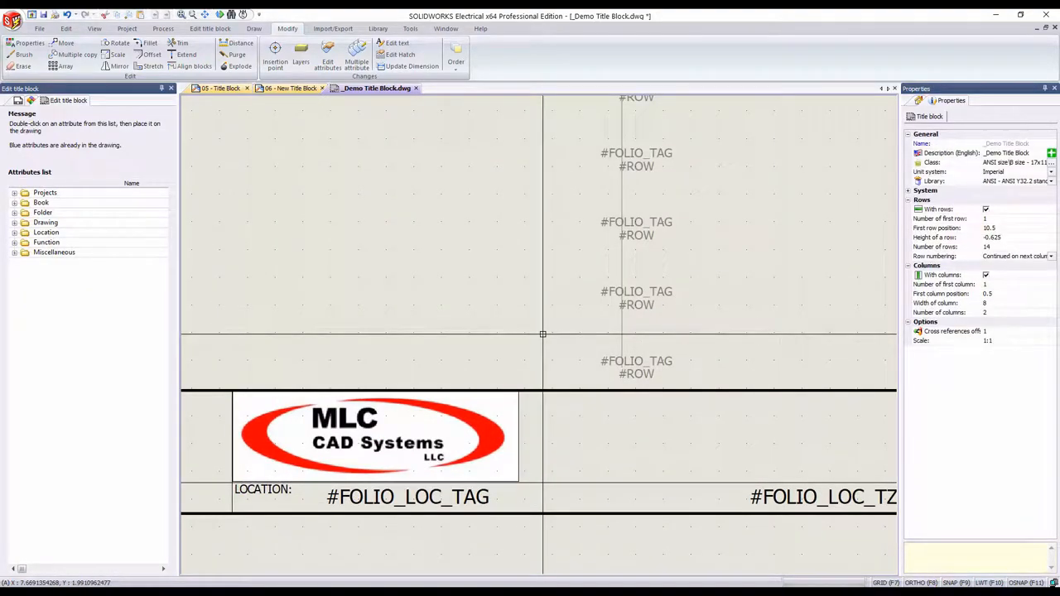
click(210, 29)
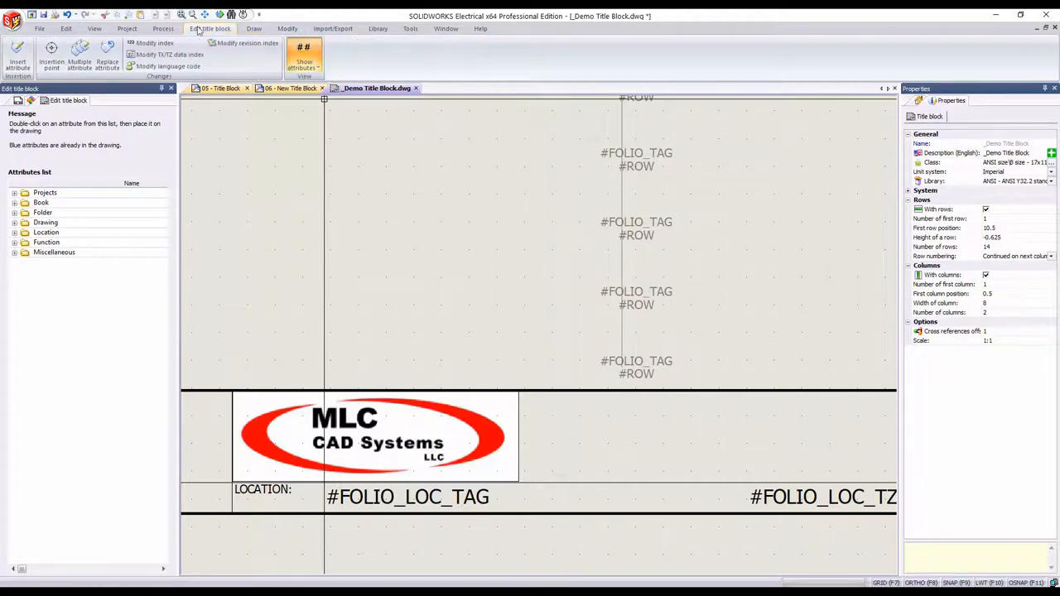
- Place the #PROJECT_TZ_0_L1 and #BUNDLE_TZ_0_L1 description attributes beside the logo
click(17, 56)
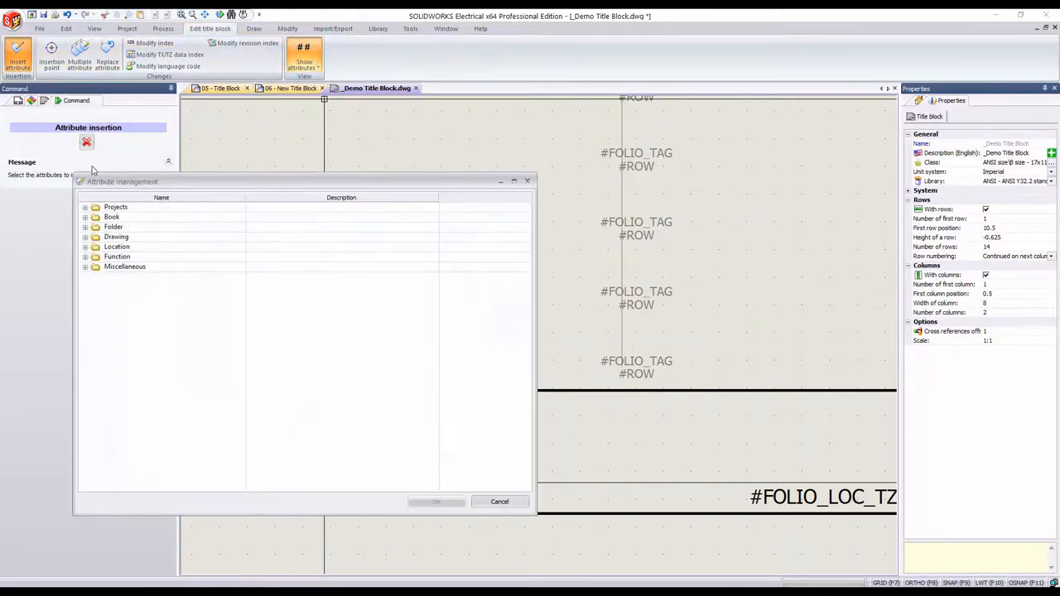
click(85, 206)
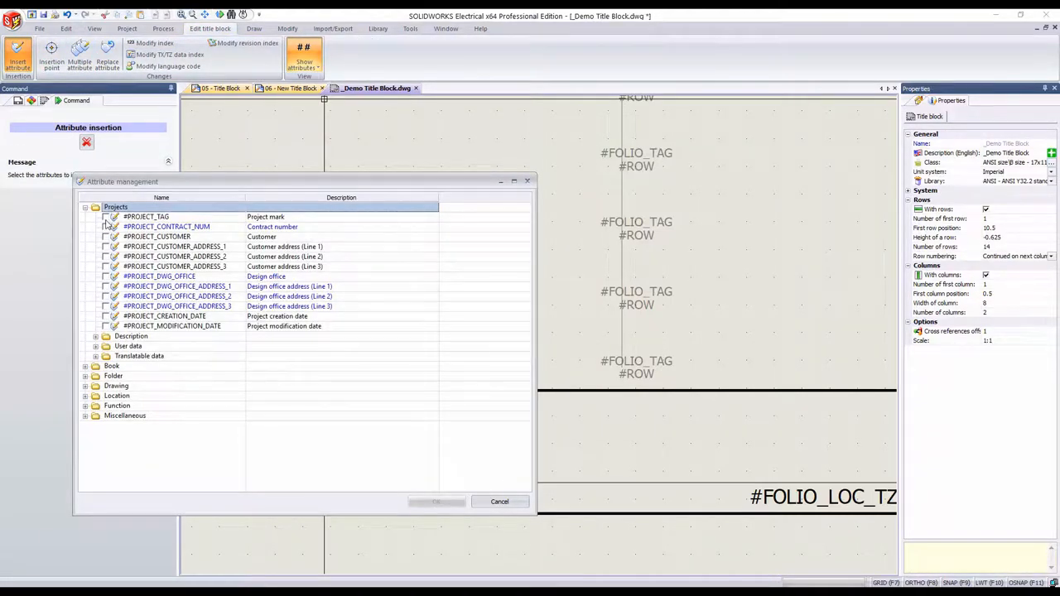
click(96, 336)
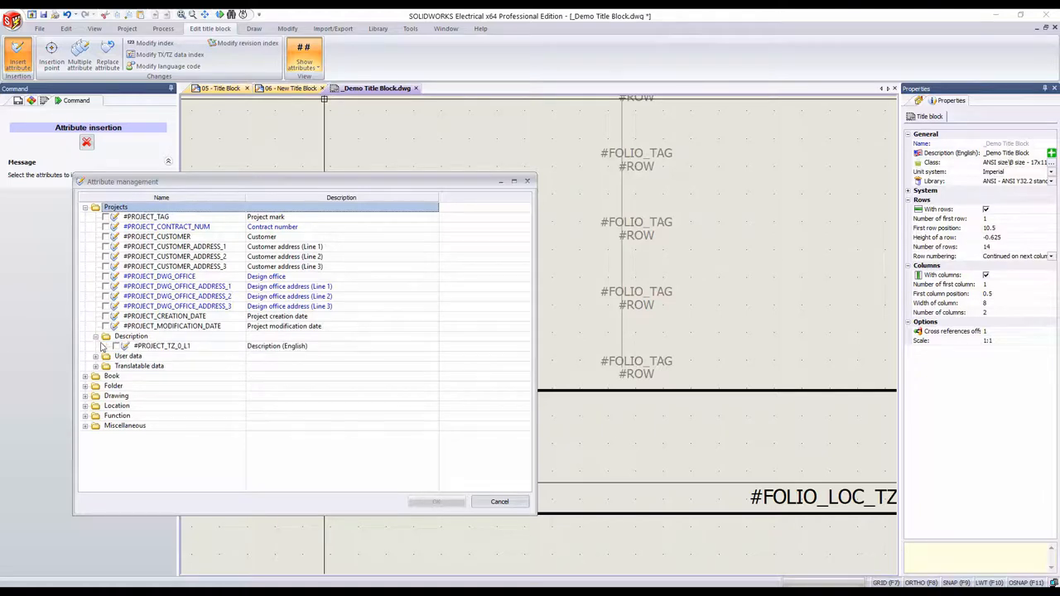
click(85, 375)
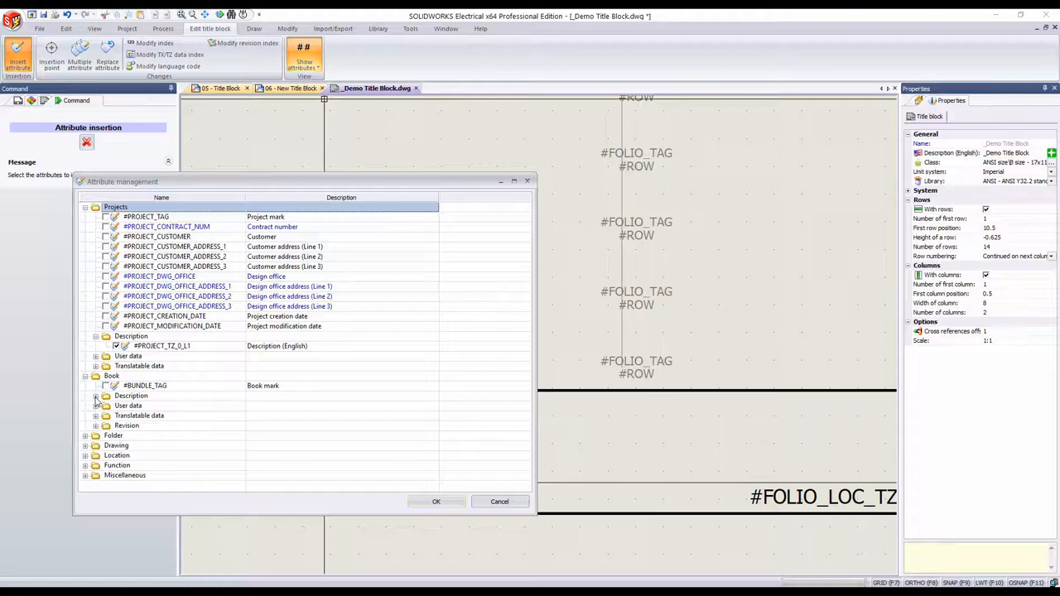
click(96, 396)
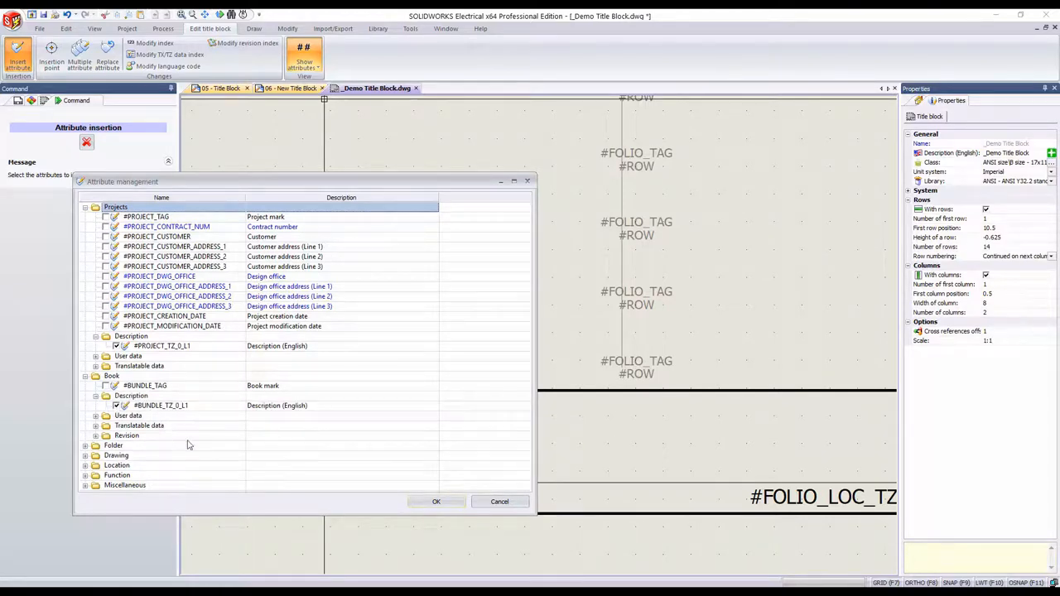
click(436, 501)
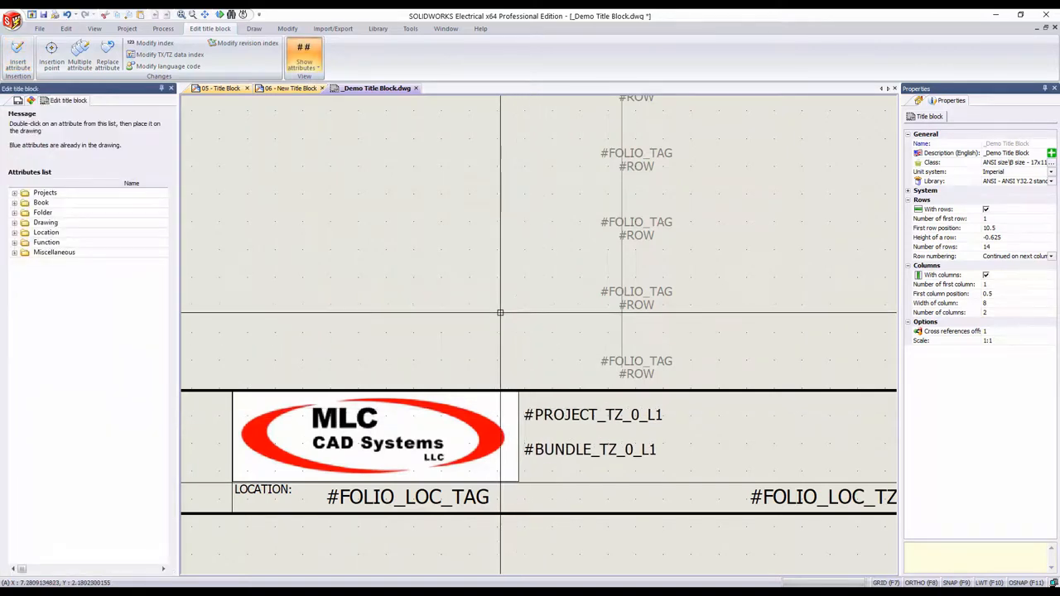
- Make #BUNDLE_TZ_0_L1 red and update the New Title Block drawing's title block
click(589, 449)
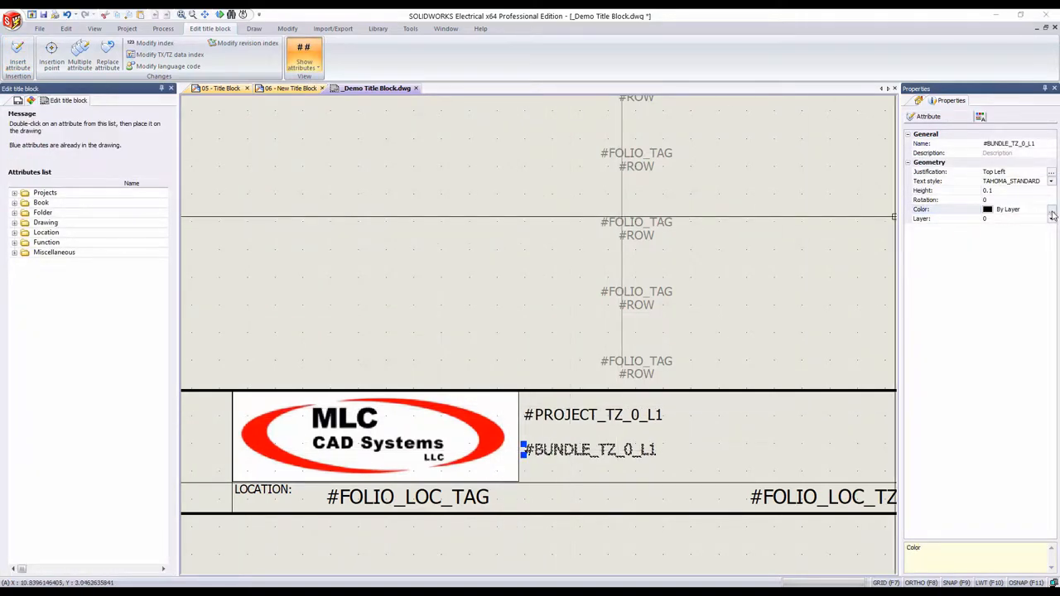
click(1051, 209)
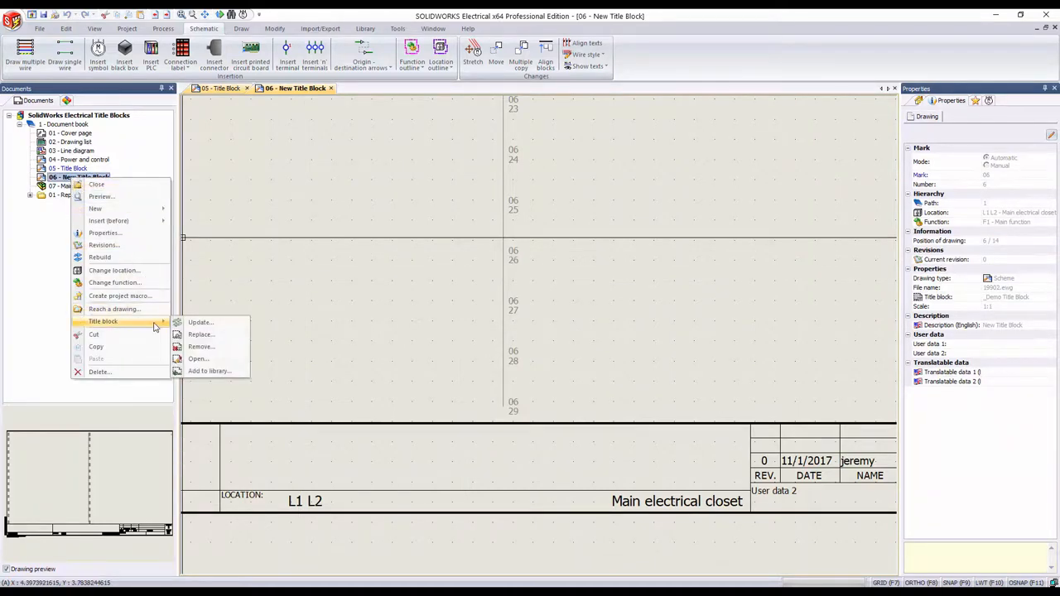
click(200, 322)
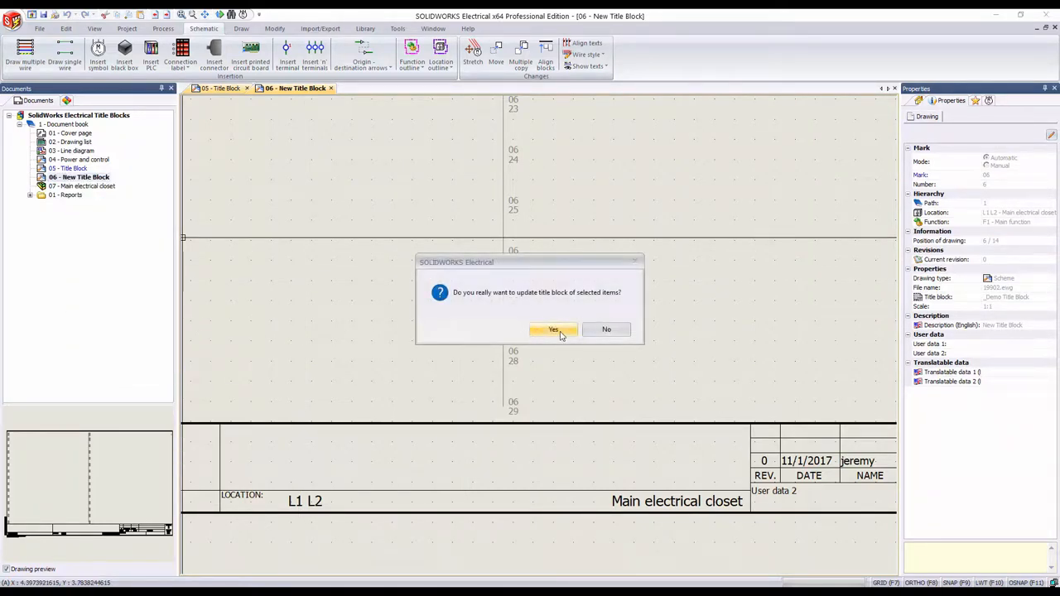
click(553, 329)
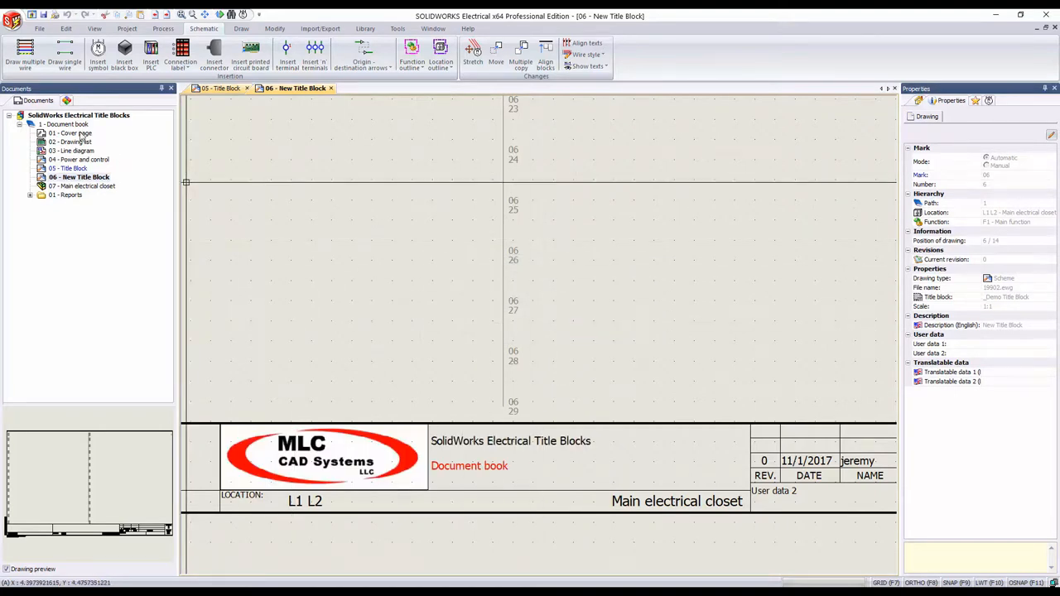
- Open the project properties to check the project Description value
right_click(79, 115)
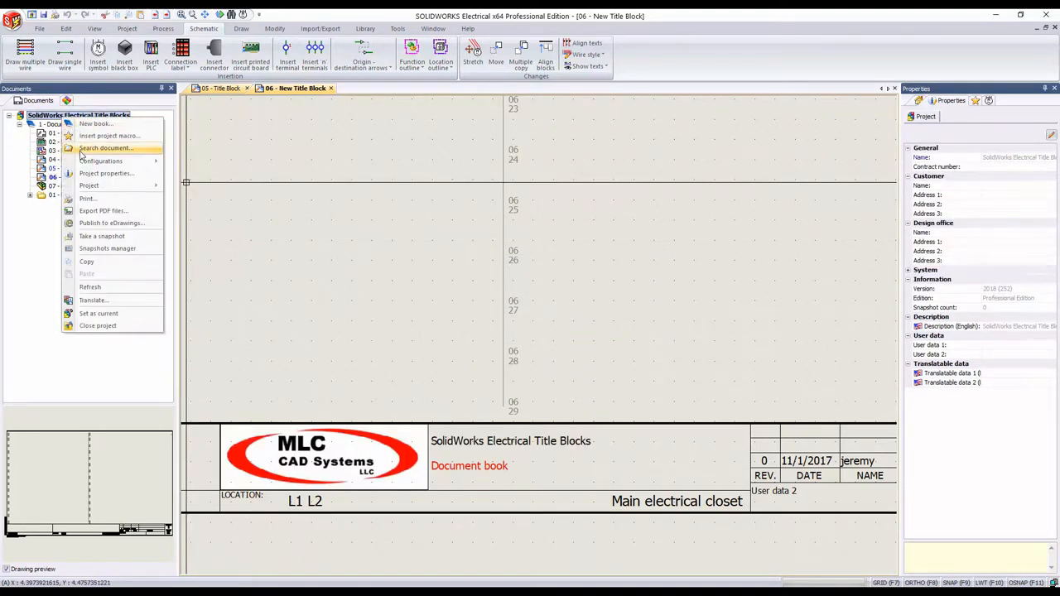
click(106, 173)
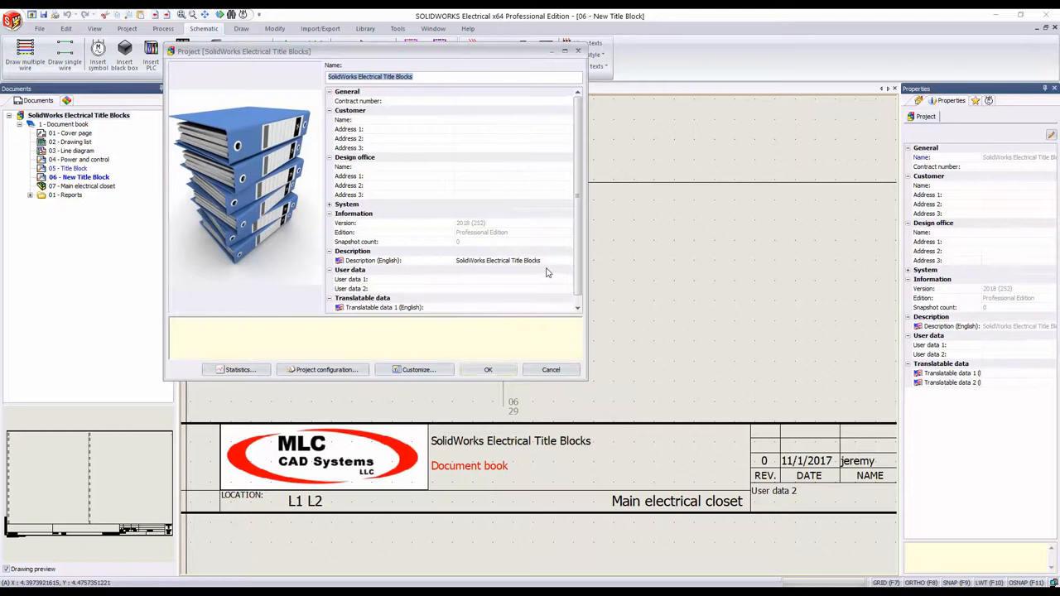
click(373, 260)
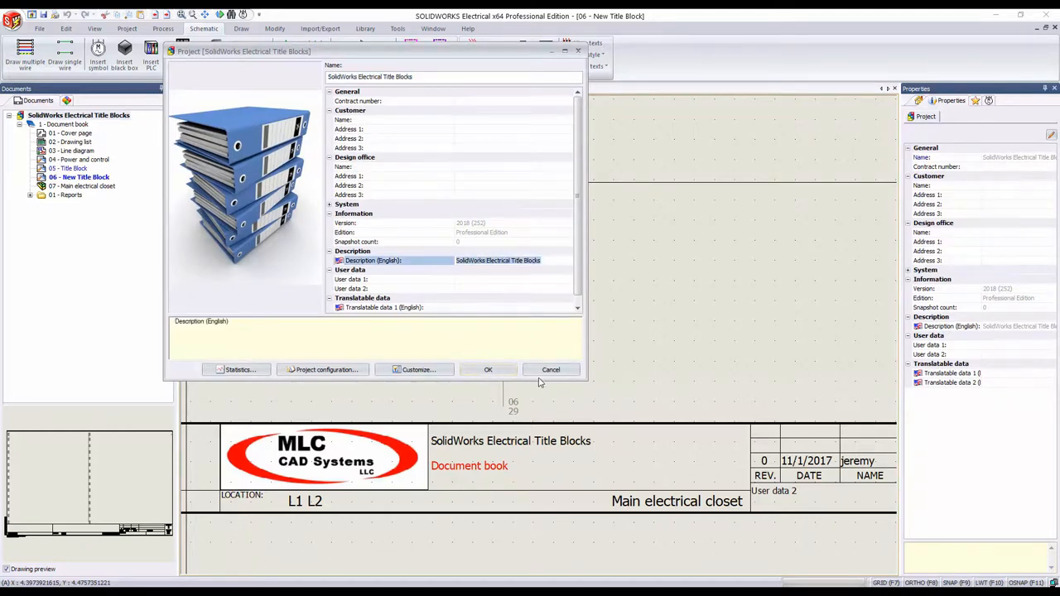